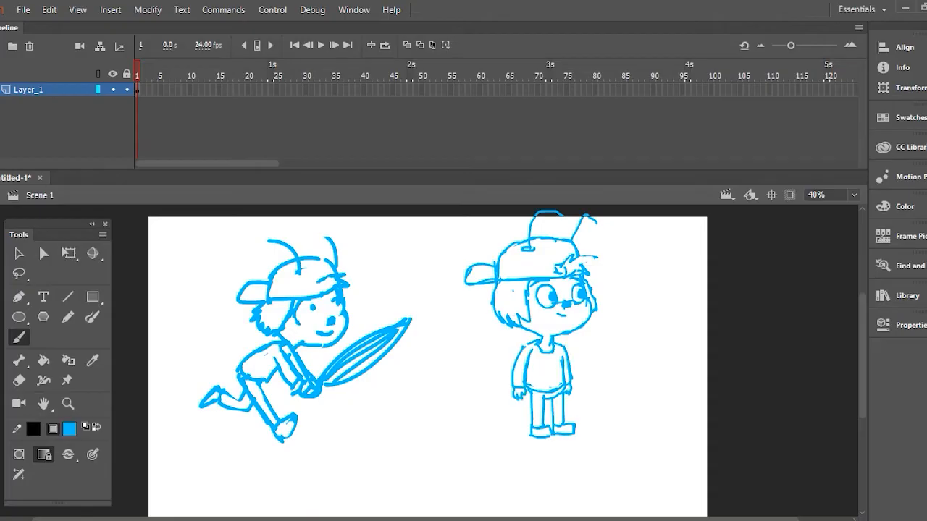
# Lock the sketch layer, add Layer_2 and draw a circle over Winky's head
pyautogui.click(18, 379)
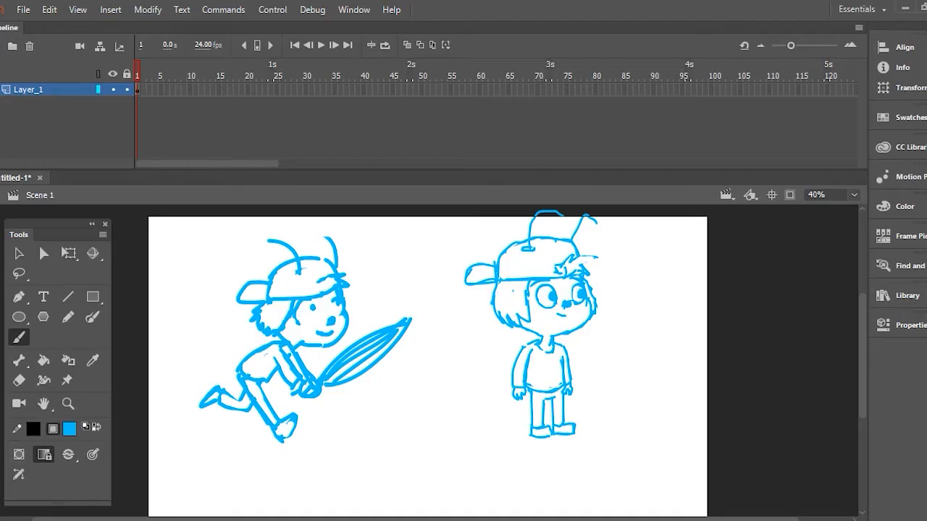
pyautogui.click(17, 273)
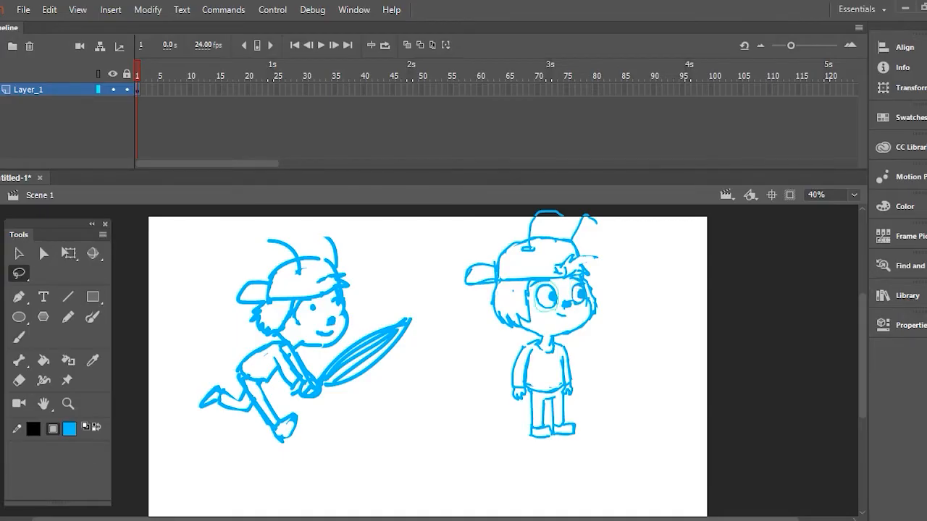
pyautogui.click(68, 252)
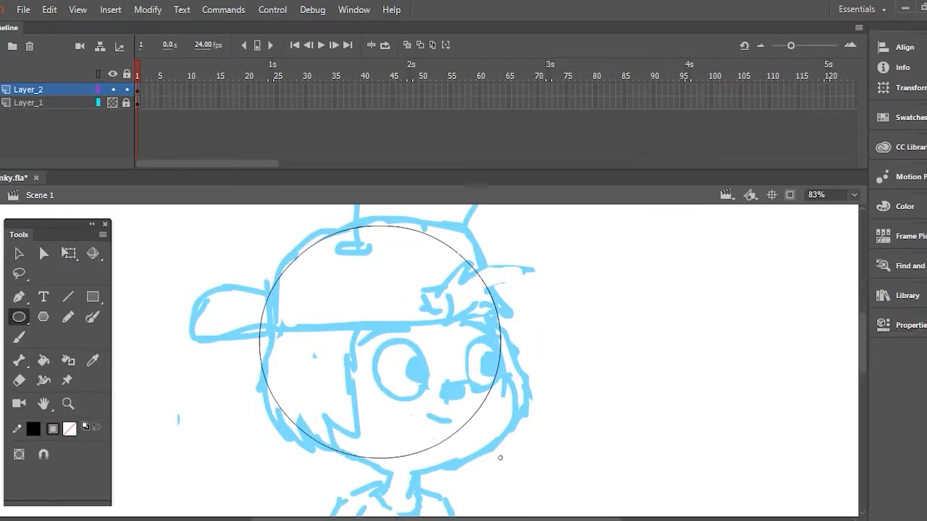
# Bend the circle to the head and cheek outline, add the nose oval and select the eye
pyautogui.moveTo(500, 458); pyautogui.dragTo(510, 469)
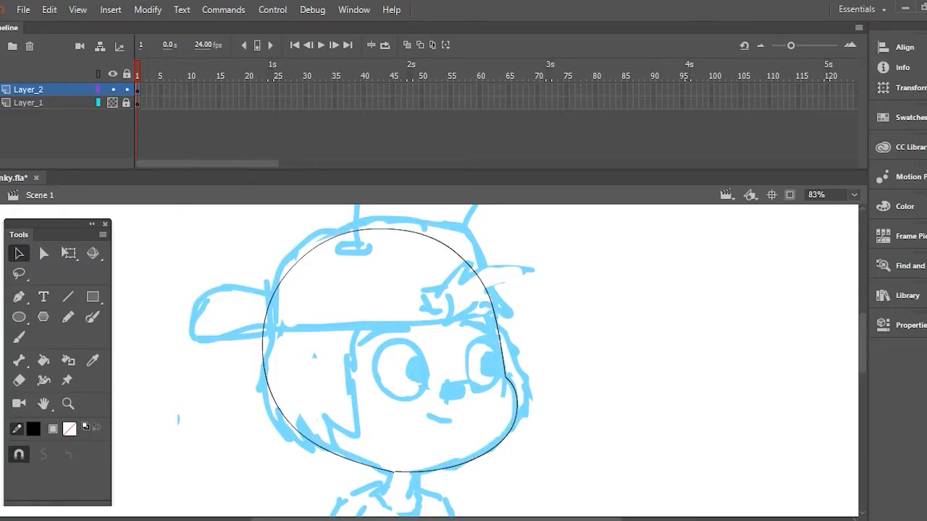
pyautogui.click(113, 90)
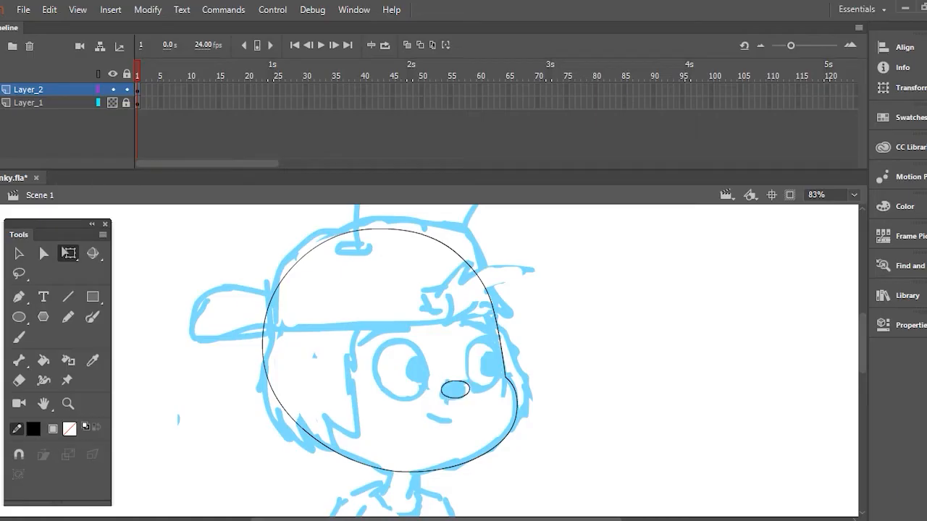
pyautogui.click(403, 369)
pyautogui.write('winky_eye')
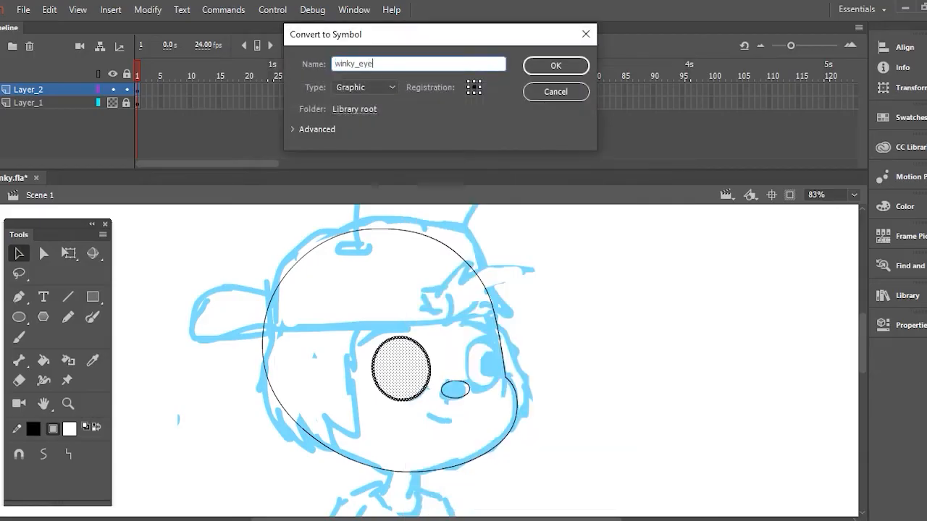
# Create the winky_eye and black eyebrow graphic symbols and place a copy of each for the other side
pyautogui.click(556, 65)
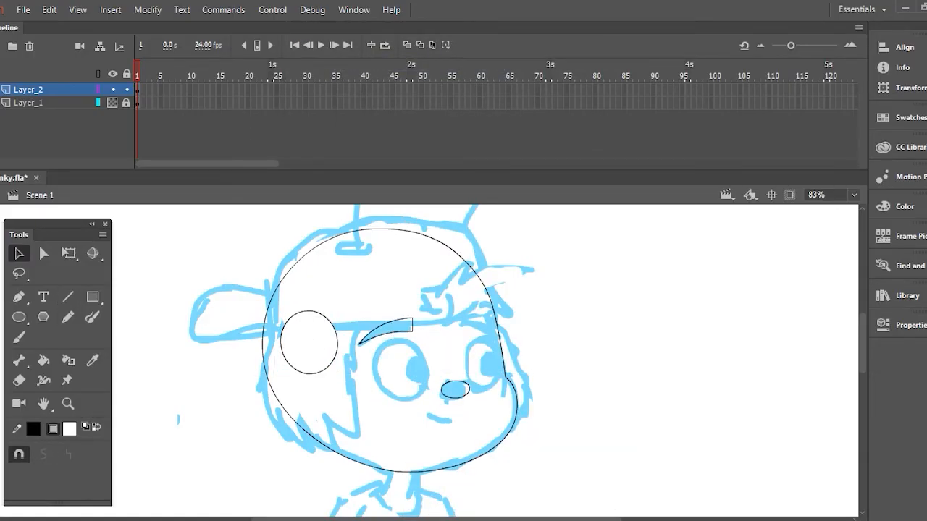
pyautogui.rightClick(384, 324)
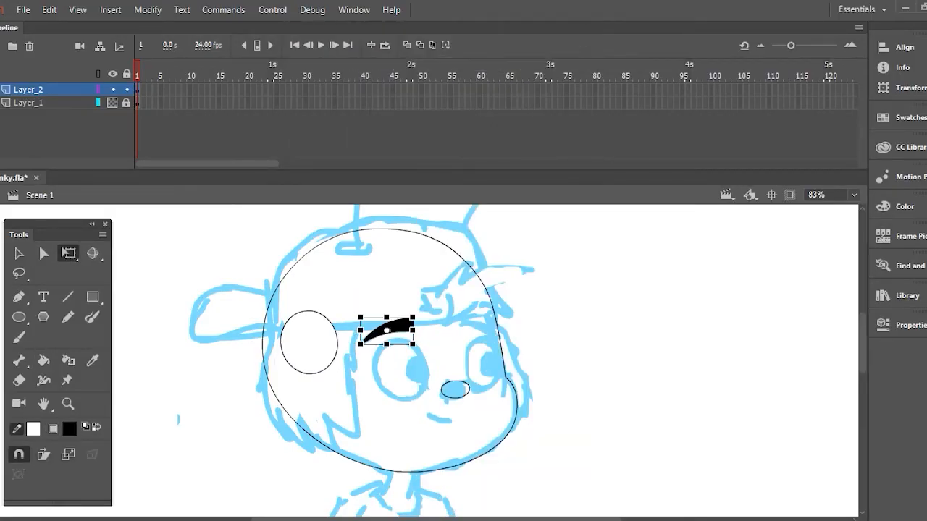
pyautogui.click(67, 295)
pyautogui.write('winky_br')
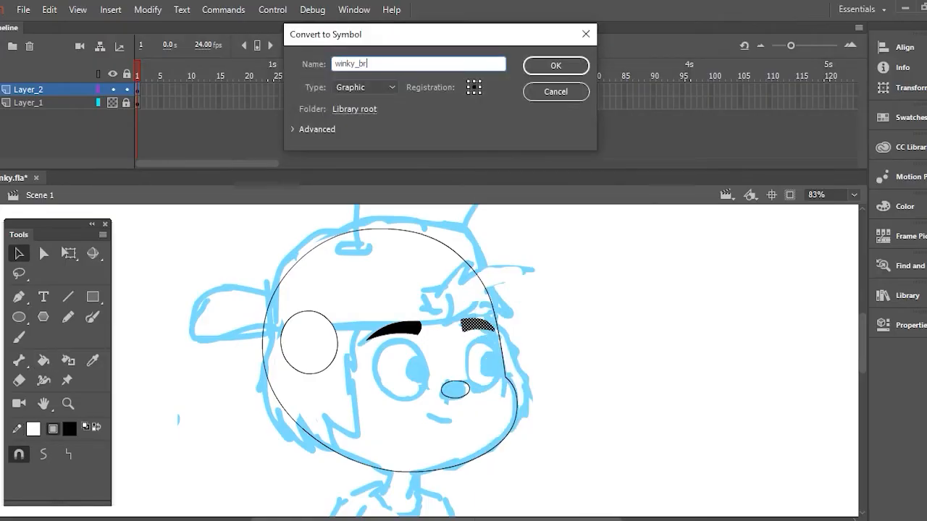
pyautogui.click(556, 65)
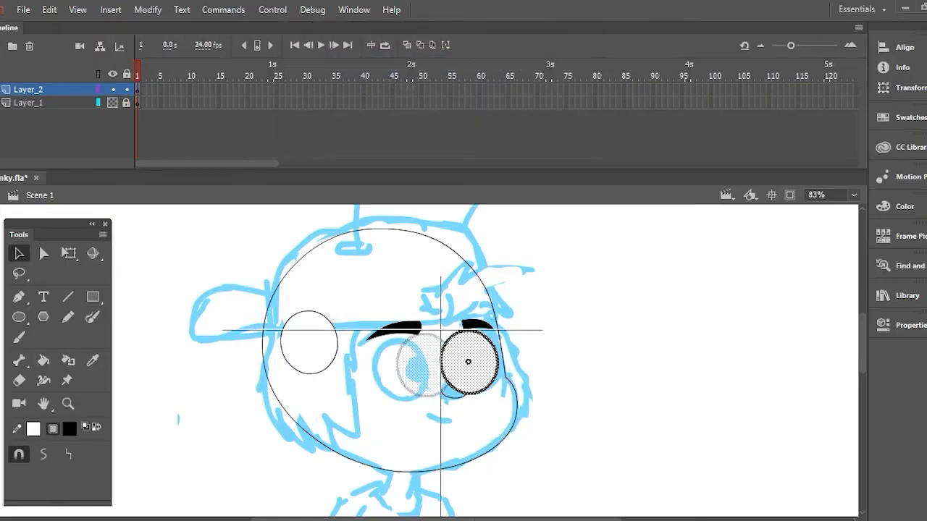
pyautogui.click(68, 252)
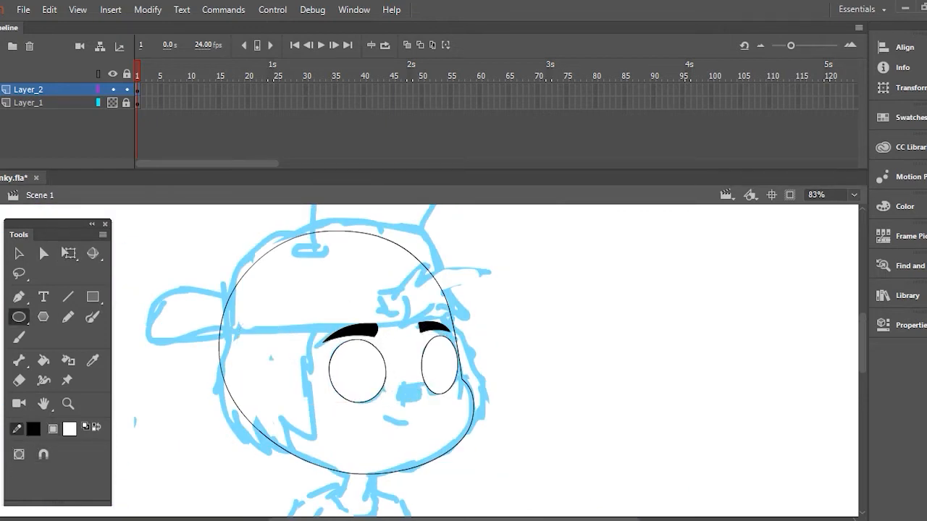
# Fill the nose black, add the mouth line, convert the pupil to a symbol and enter the face group
pyautogui.click(68, 252)
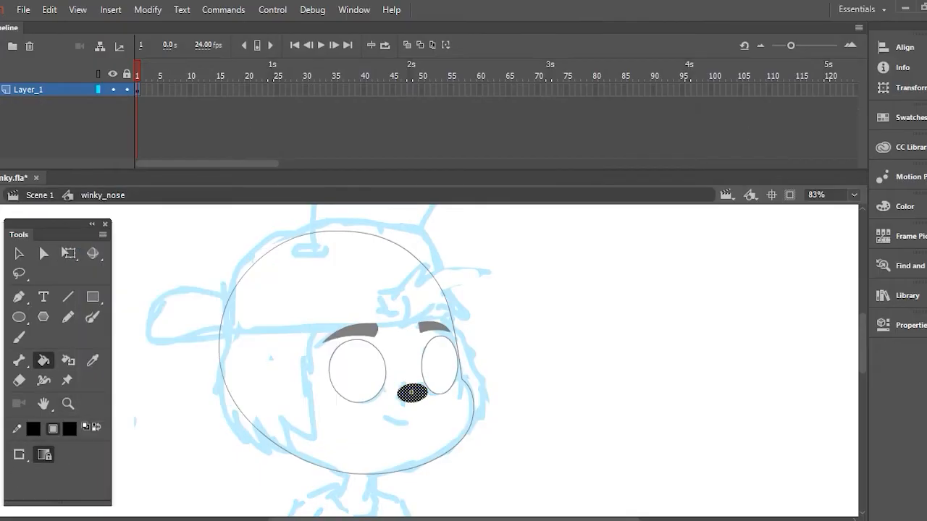
pyautogui.rightClick(413, 391)
pyautogui.write('wink')
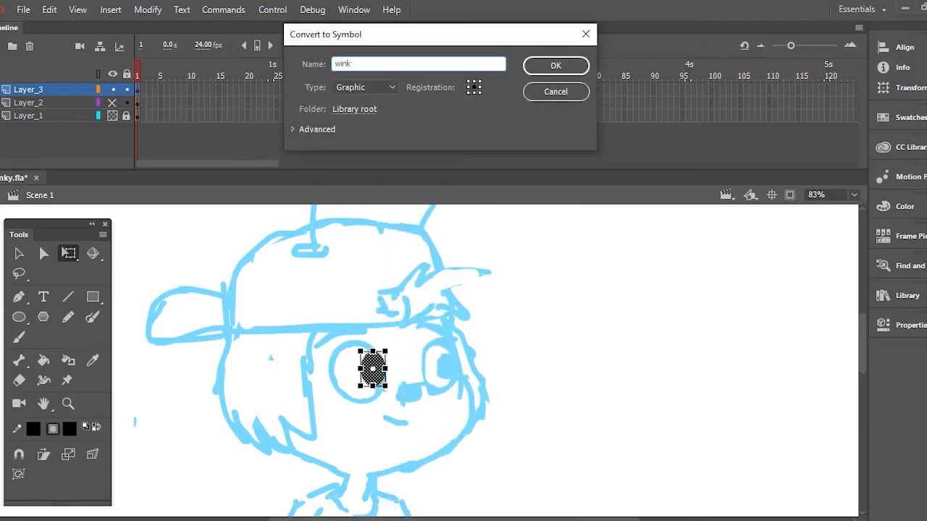
pyautogui.click(556, 65)
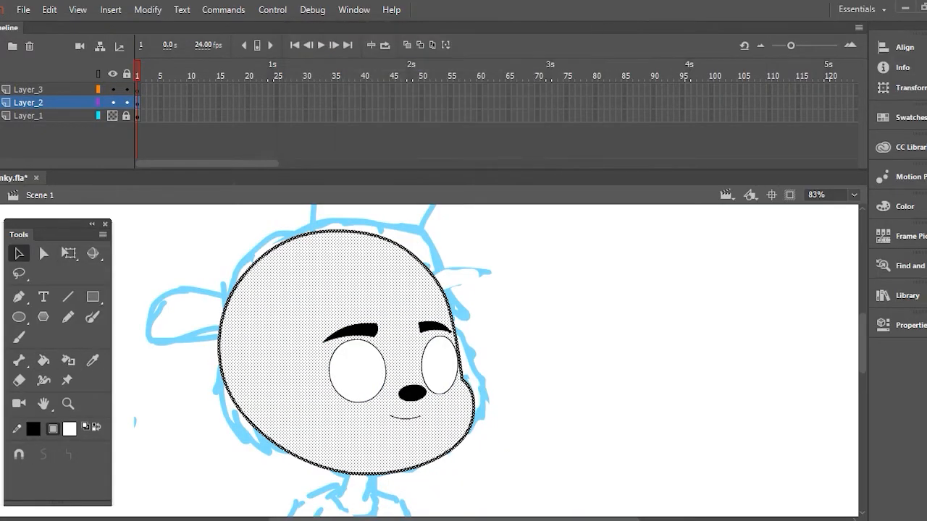
pyautogui.doubleClick(340, 347)
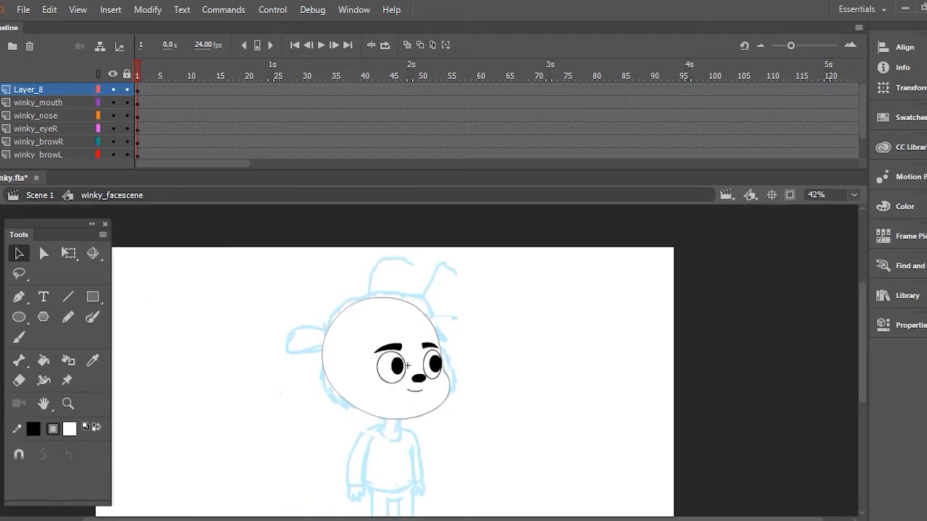
# Distribute the face parts inside winky_facescene to their own named layers
pyautogui.rightClick(391, 365)
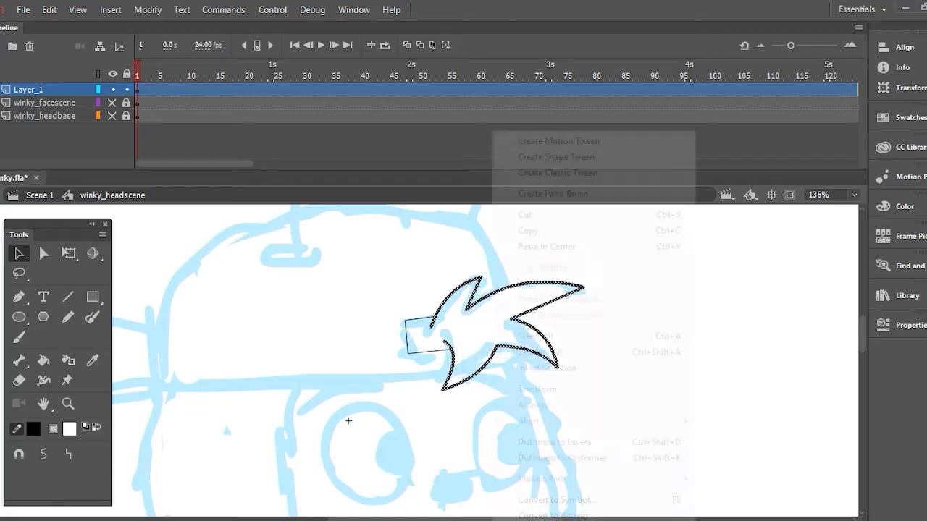
# Make the front hair and the cap graphic symbols, positioning the hair over the cap brim
pyautogui.click(556, 500)
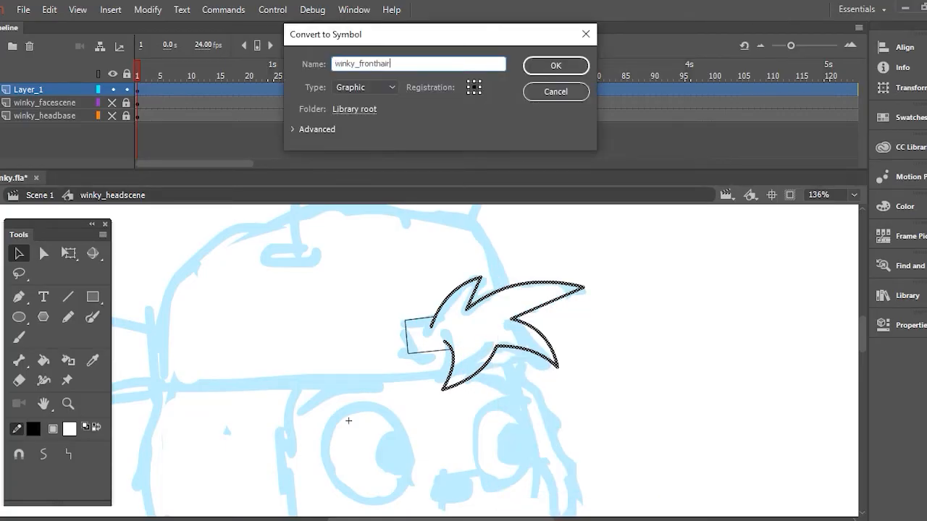
pyautogui.click(555, 65)
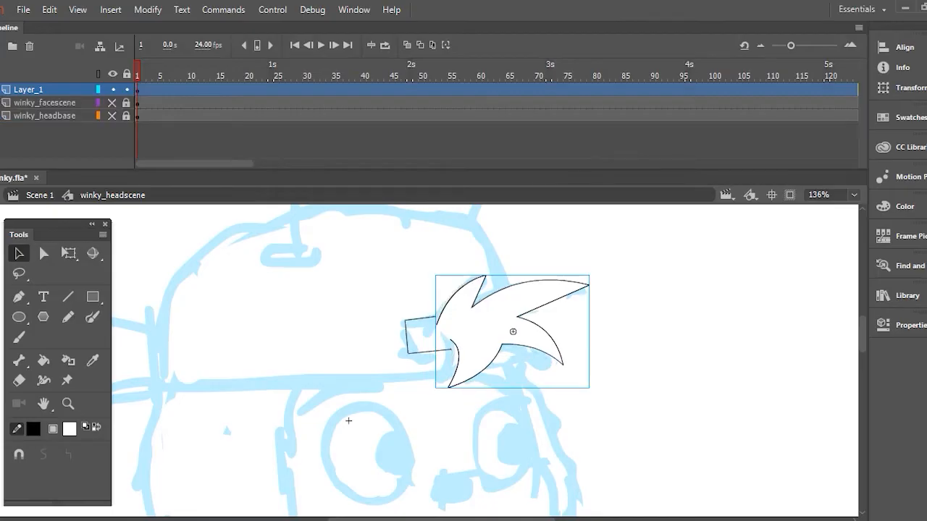
pyautogui.moveTo(512, 331); pyautogui.dragTo(586, 304)
pyautogui.write('winky_')
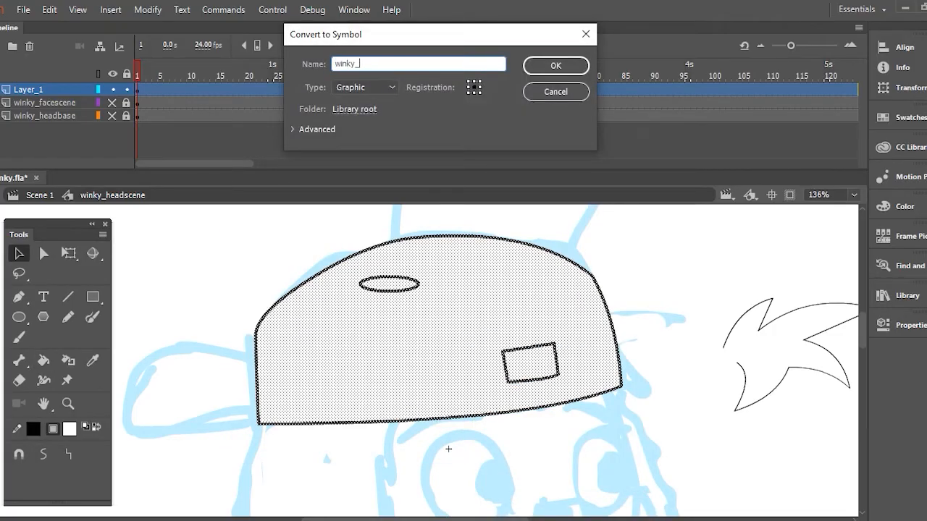
pyautogui.click(556, 65)
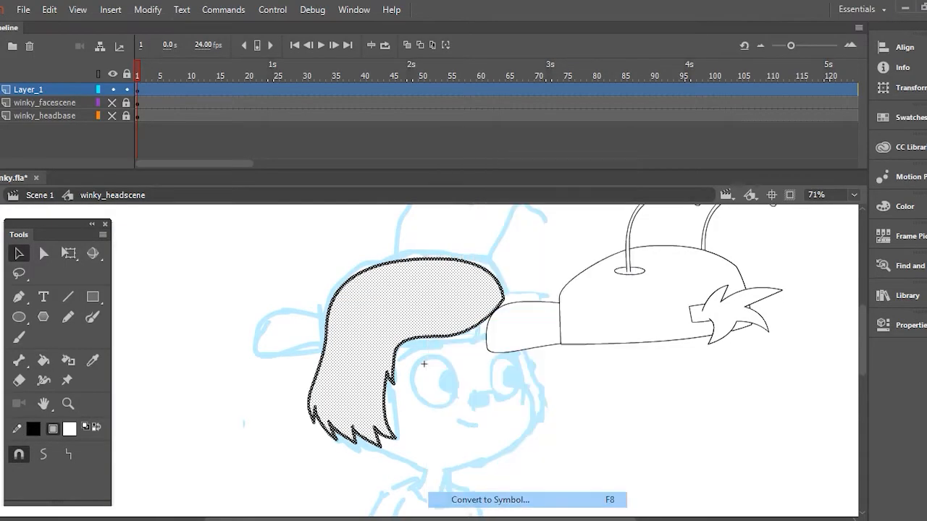
pyautogui.click(489, 500)
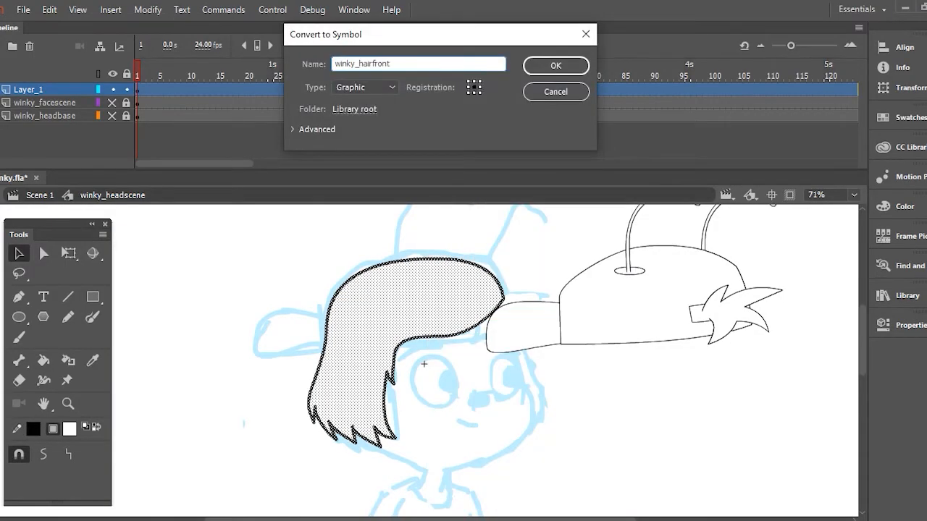
# Confirm the winky_hairfront symbol and trace the remaining face contours and the neck shape
pyautogui.click(556, 65)
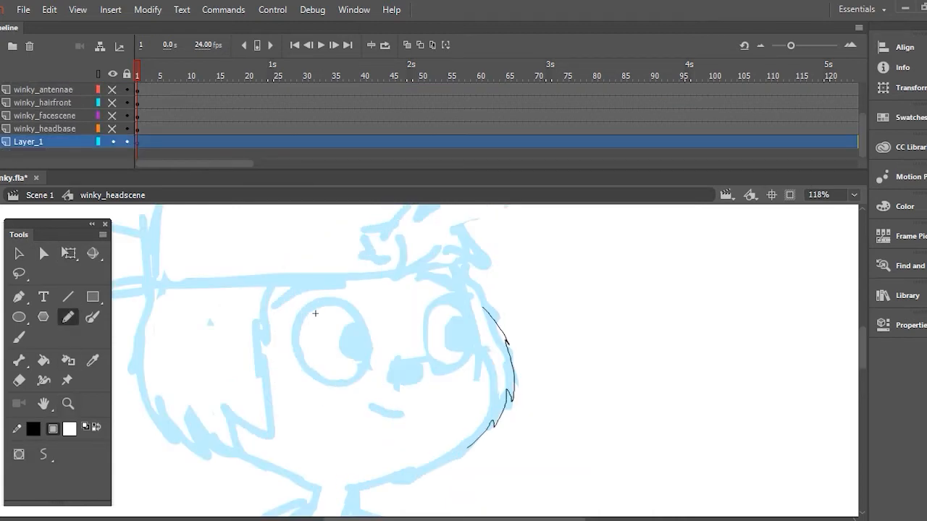
pyautogui.click(17, 252)
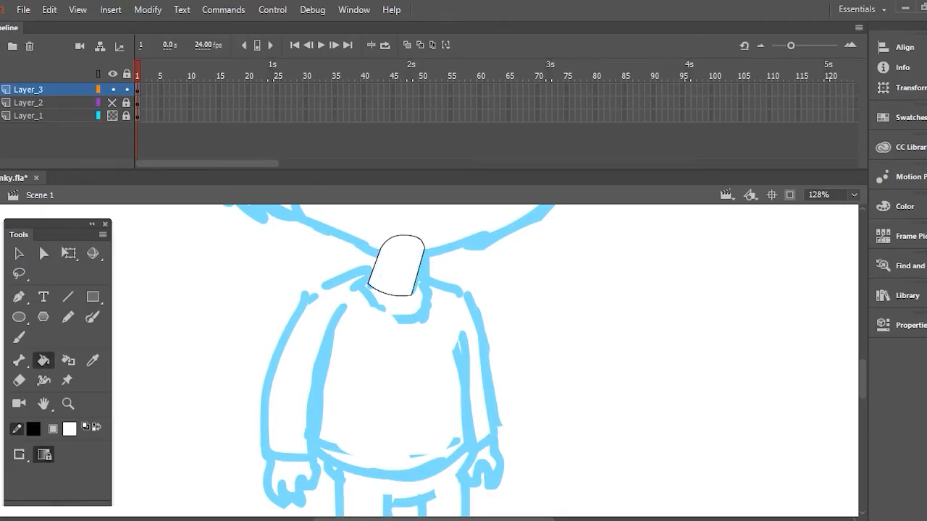
# Draw the torso, collar oval and sleeve on new layers, then unhide the finished head
pyautogui.click(18, 252)
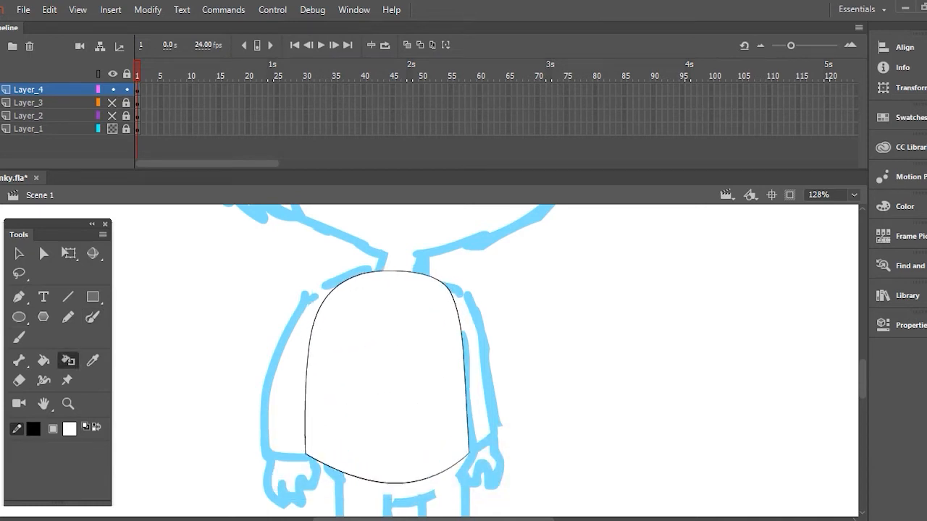
pyautogui.click(19, 316)
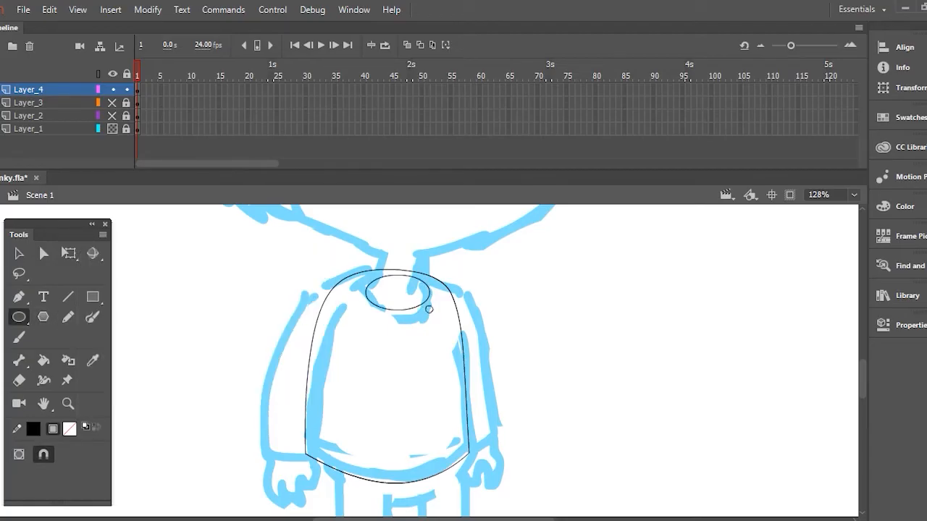
pyautogui.click(17, 252)
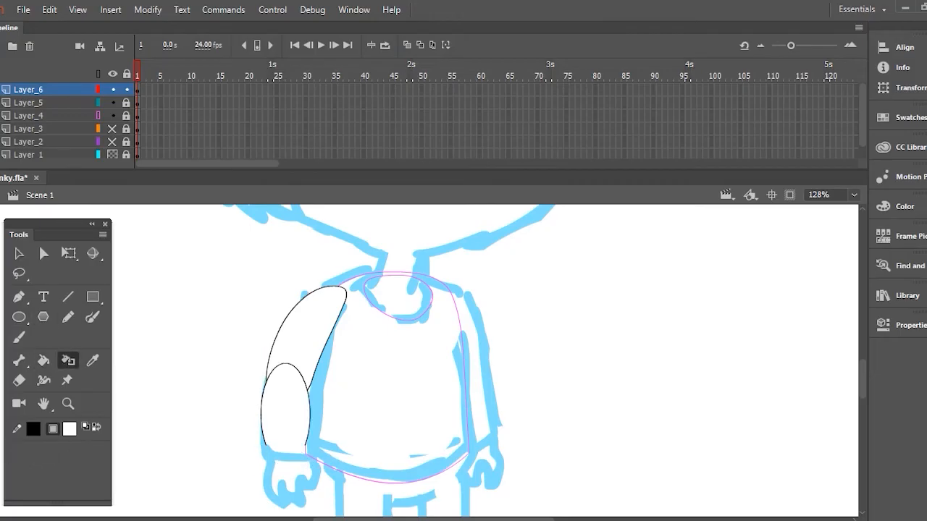
pyautogui.click(17, 252)
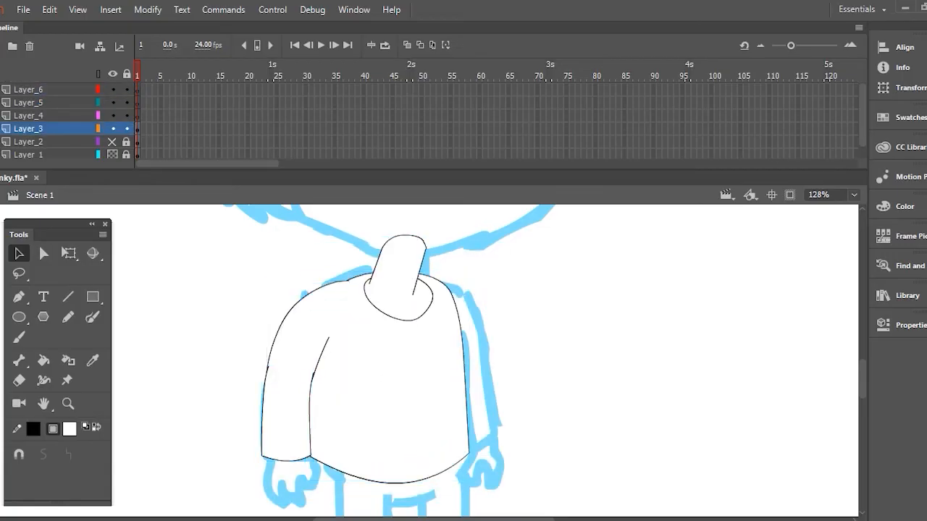
pyautogui.click(68, 254)
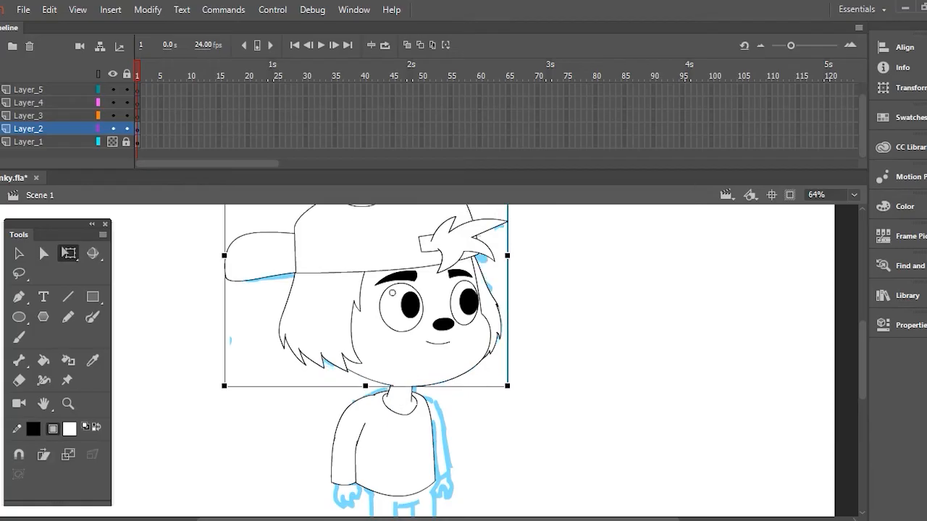
# Save, then convert the upper arm and forearm pieces into winky_ graphic symbols
pyautogui.press('ctrl+s')
pyautogui.write('wink')
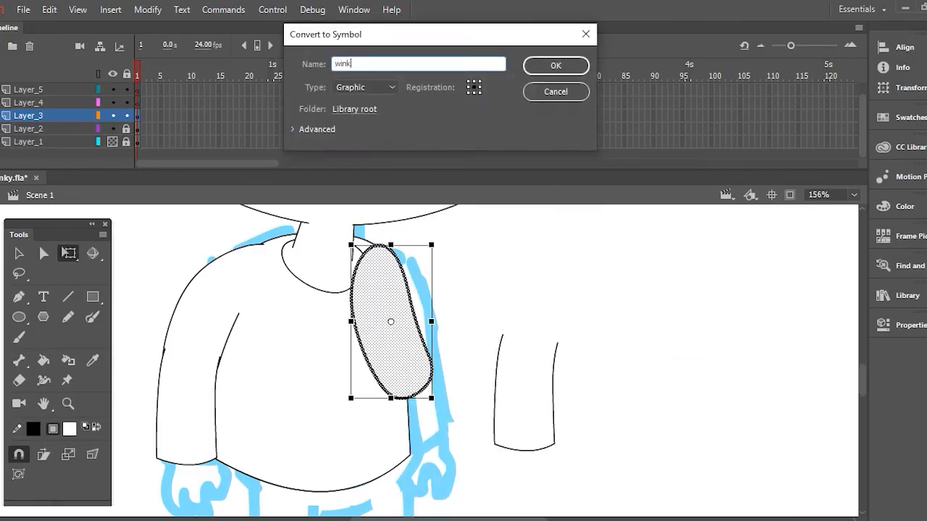
pyautogui.click(556, 65)
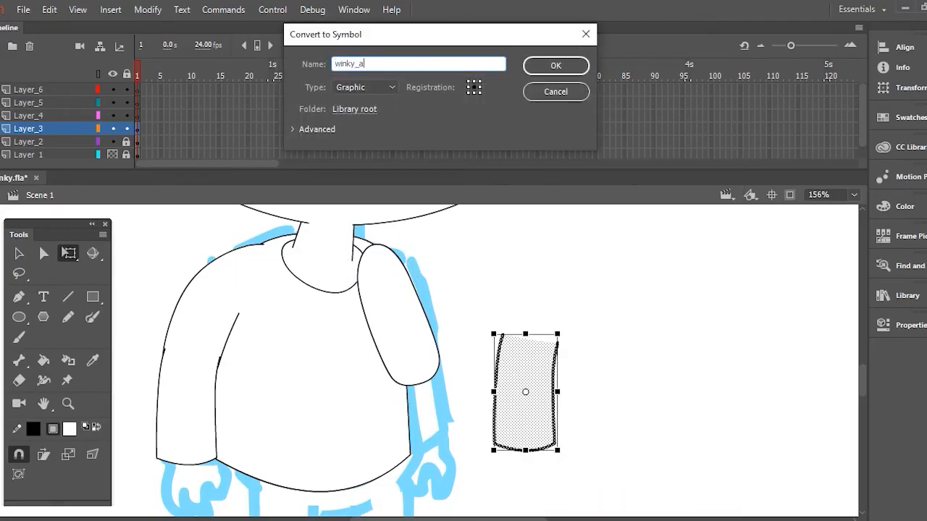
pyautogui.click(556, 65)
pyautogui.write('winky')
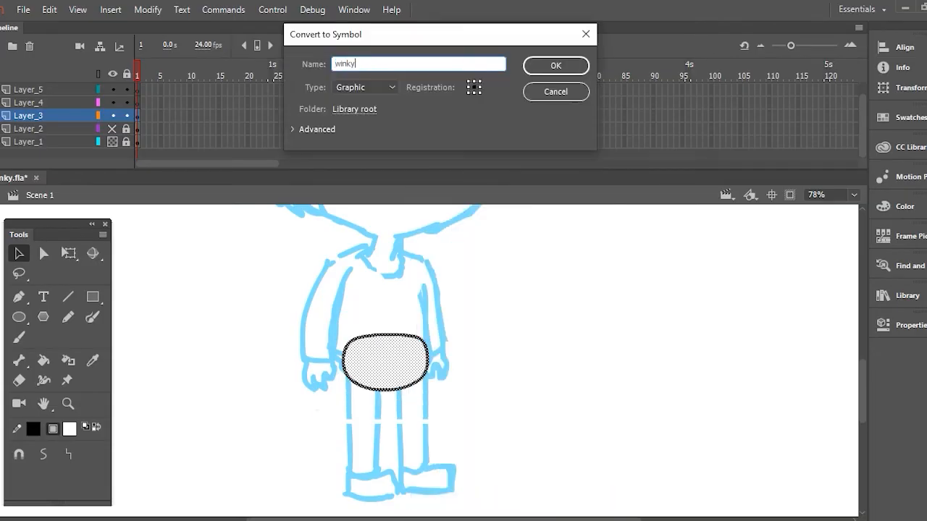
# Confirm the hips and leg symbols and return to the main scene on the next layer
pyautogui.click(556, 65)
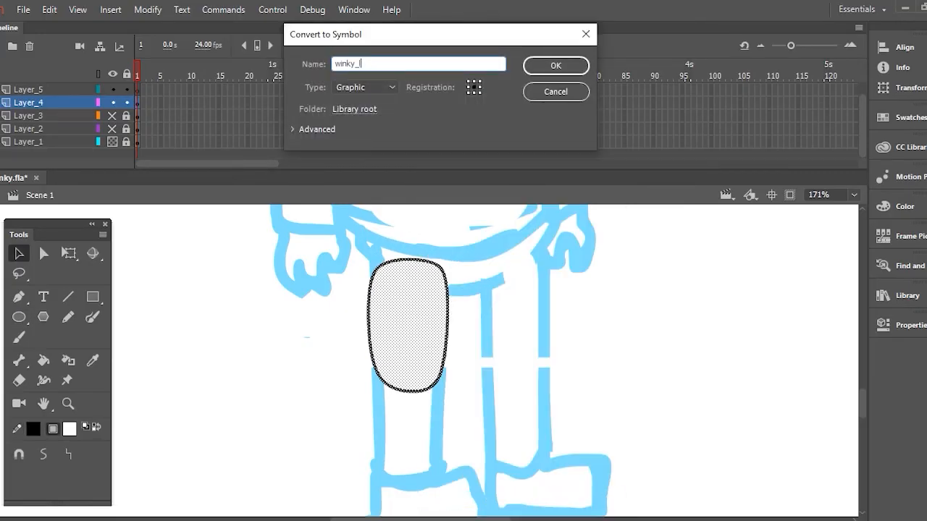
pyautogui.click(556, 65)
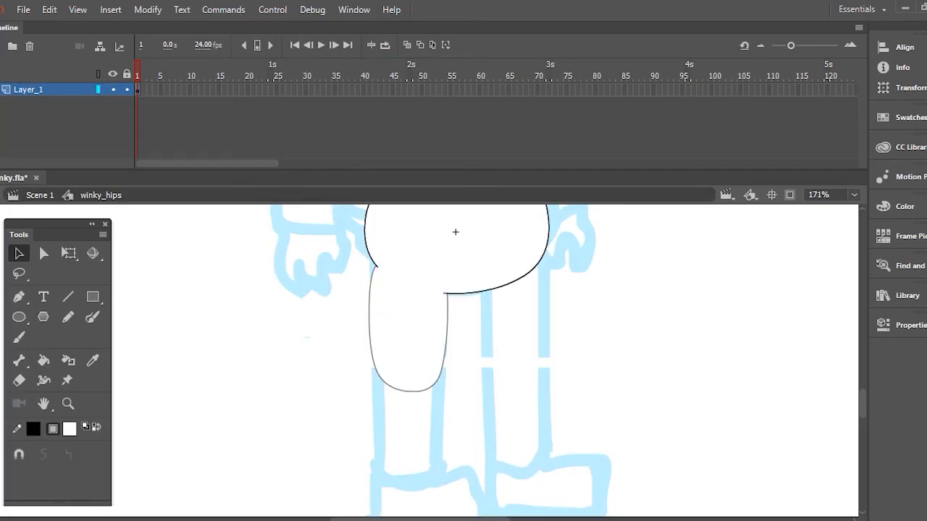
pyautogui.click(455, 231)
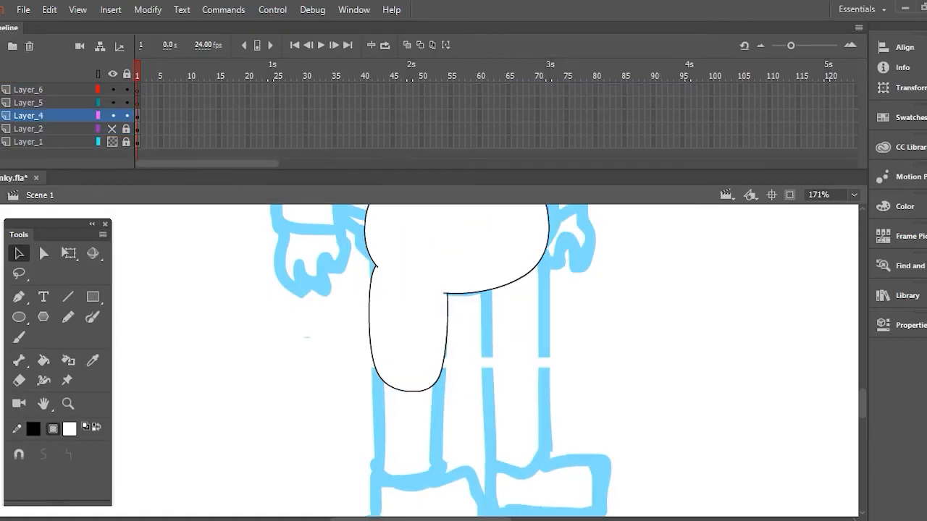
pyautogui.click(29, 101)
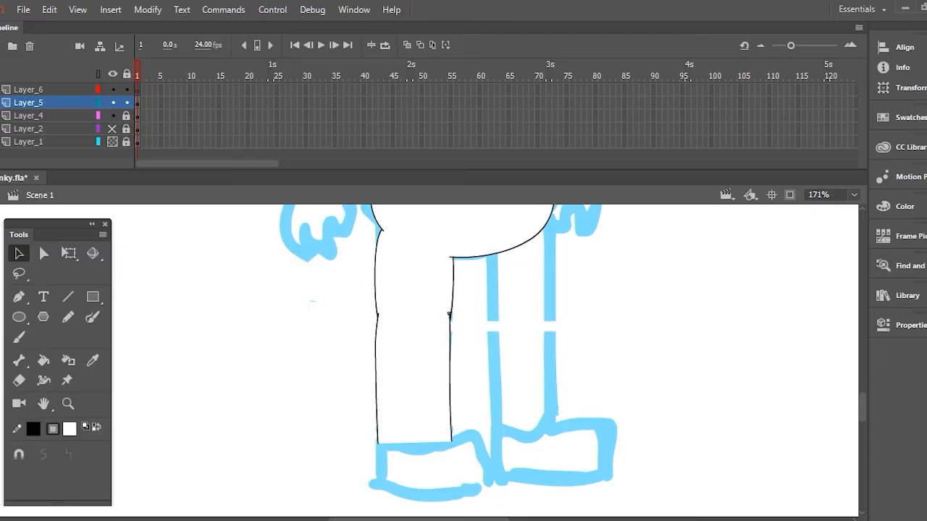
# Add the black shoe and make an independent duplicate of the leg symbol
pyautogui.click(817, 194)
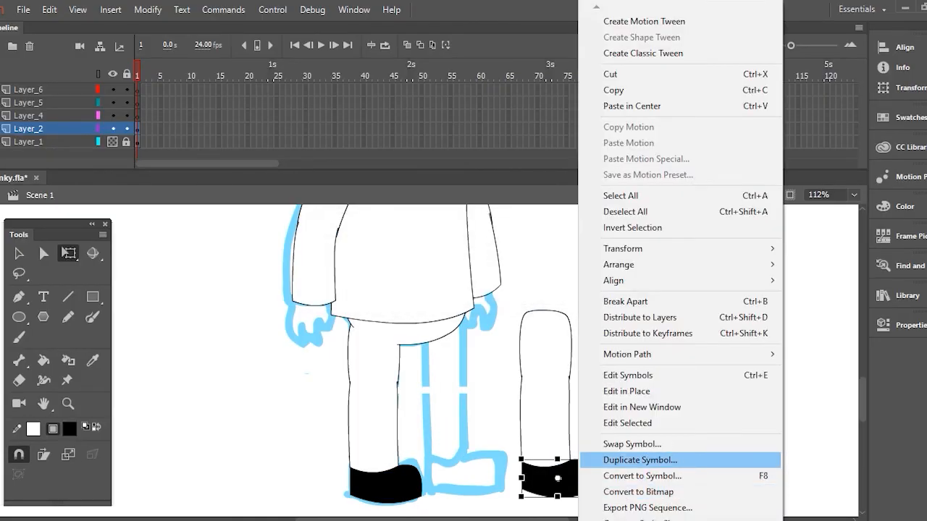
pyautogui.click(640, 460)
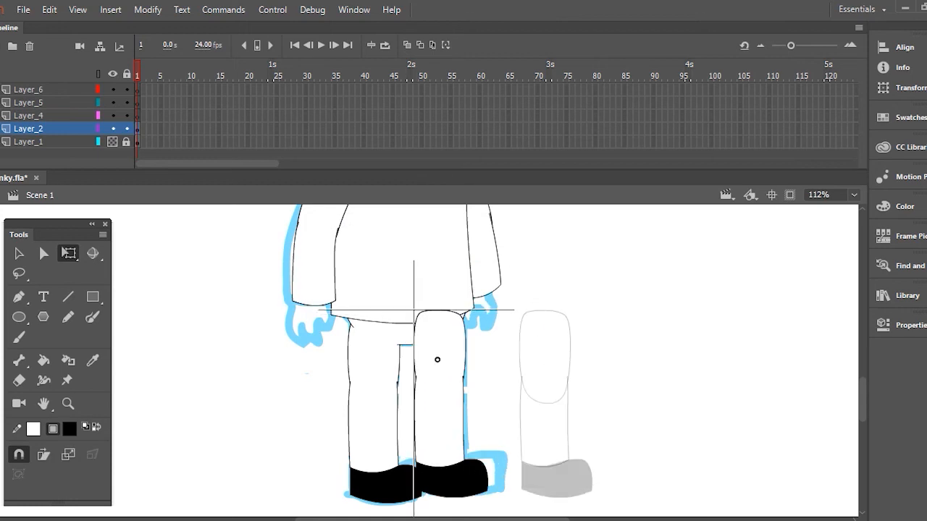